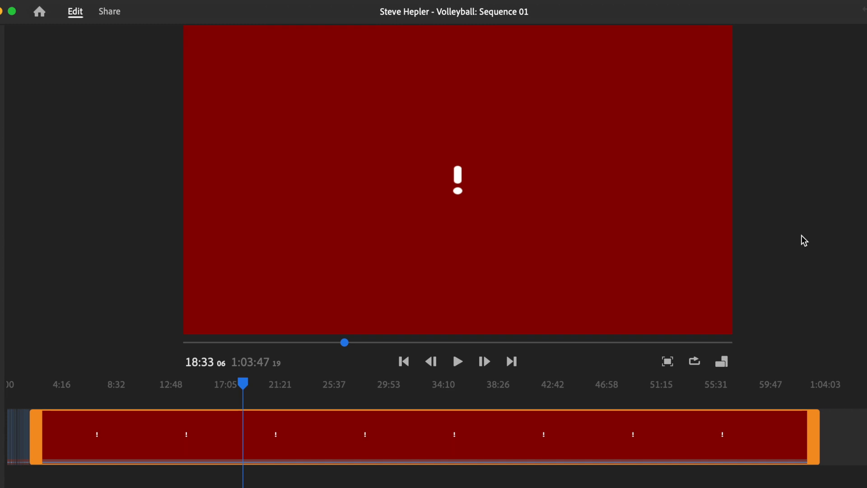
{"action": "mouse_move", "coordinate": [467, 185]}
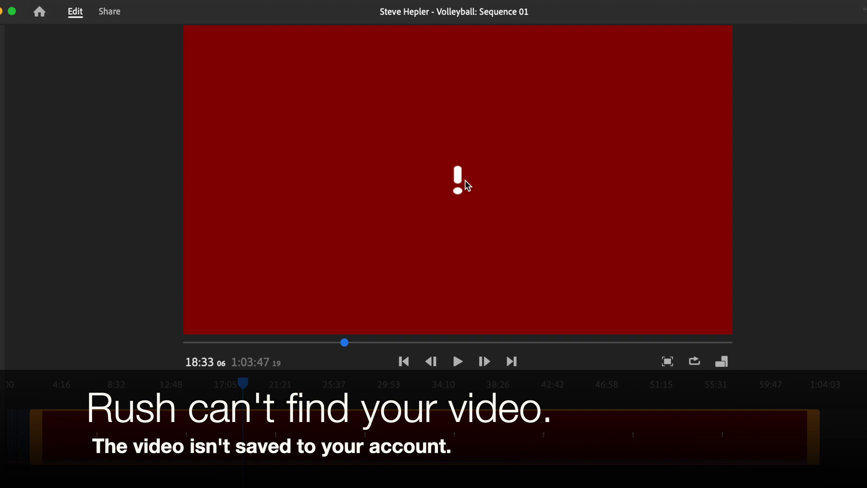
{"action": "mouse_move", "coordinate": [491, 125]}
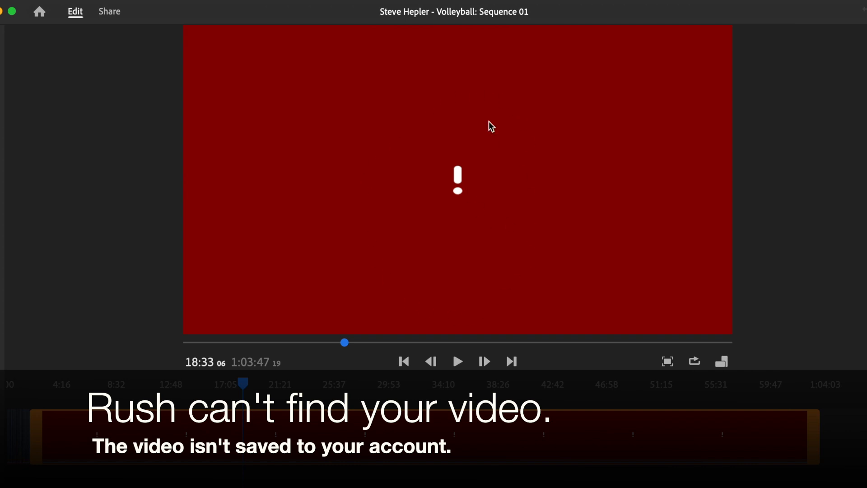
{"action": "mouse_move", "coordinate": [471, 256]}
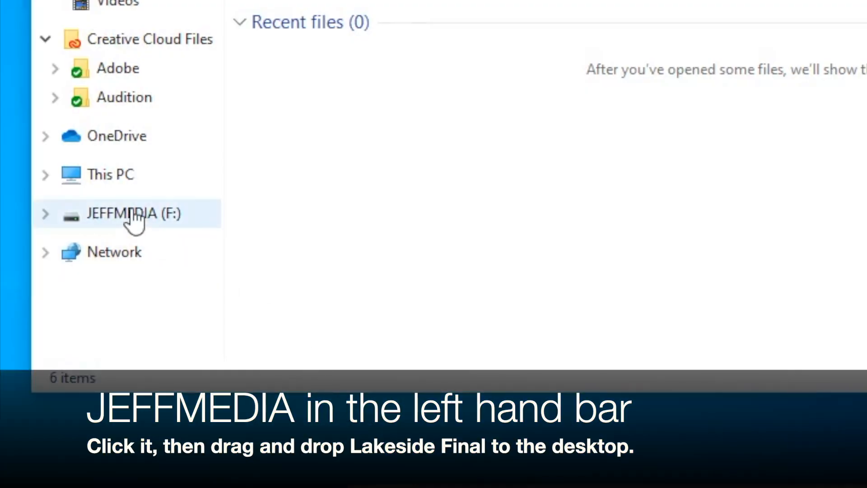
Drag the Lakeside Final video from the JEFFMEDIA (F:) drive onto the desktop.
{"action": "left_click", "coordinate": [132, 214]}
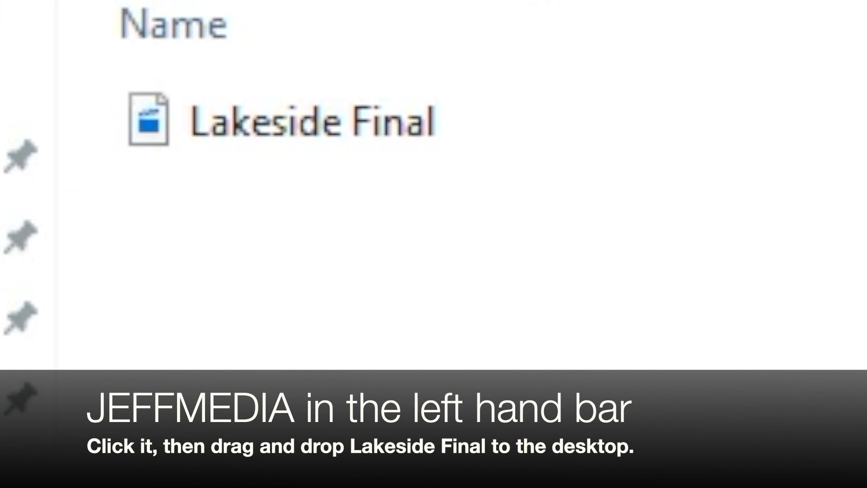
{"action": "left_click", "coordinate": [133, 337]}
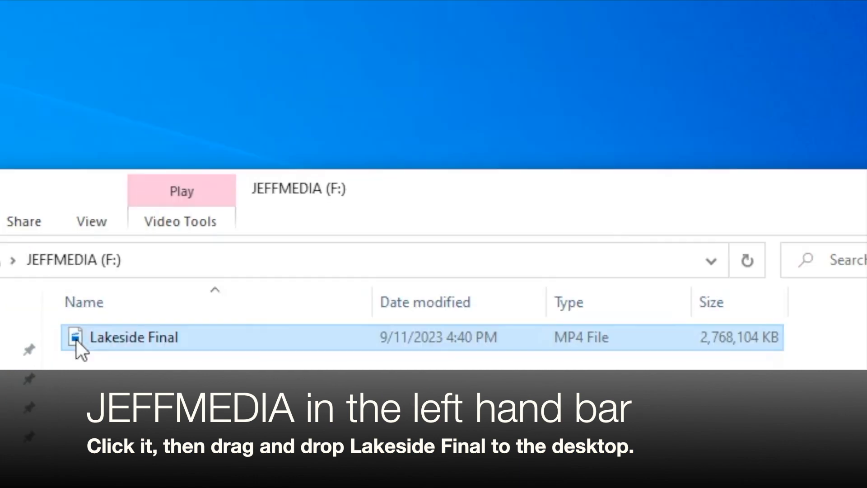
{"action": "left_click_drag", "start_coordinate": [81, 338], "coordinate": [409, 72]}
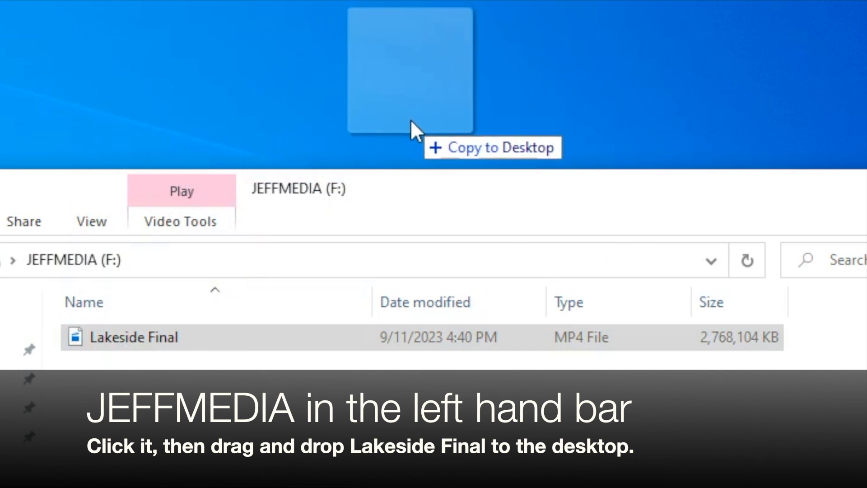
{"action": "left_click_drag", "start_coordinate": [149, 337], "coordinate": [409, 72]}
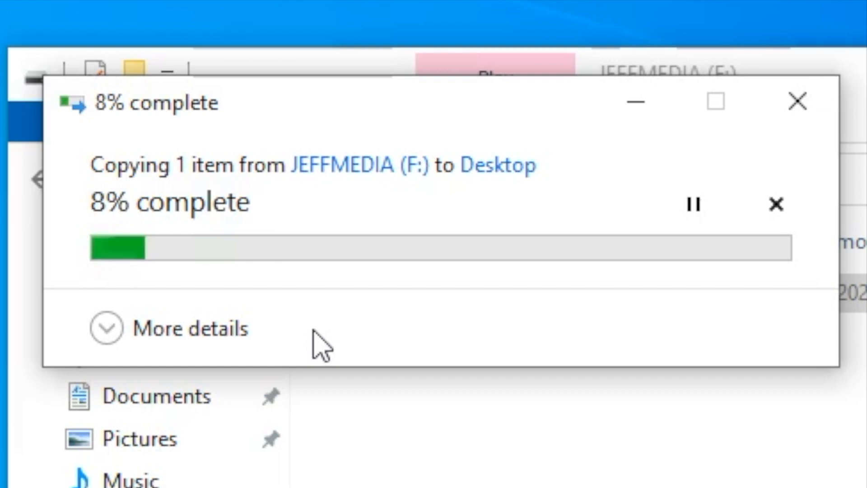
Launch Adobe Premiere Rush from the Start menu.
{"action": "left_click", "coordinate": [38, 455]}
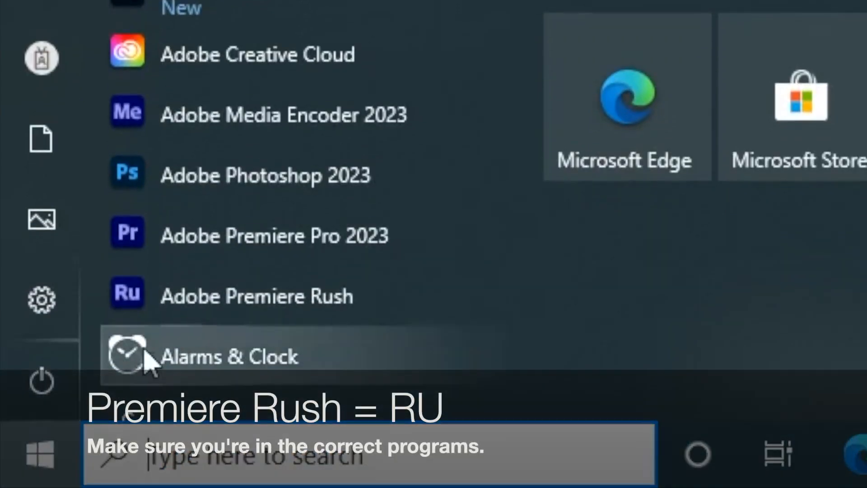
{"action": "left_click", "coordinate": [255, 296]}
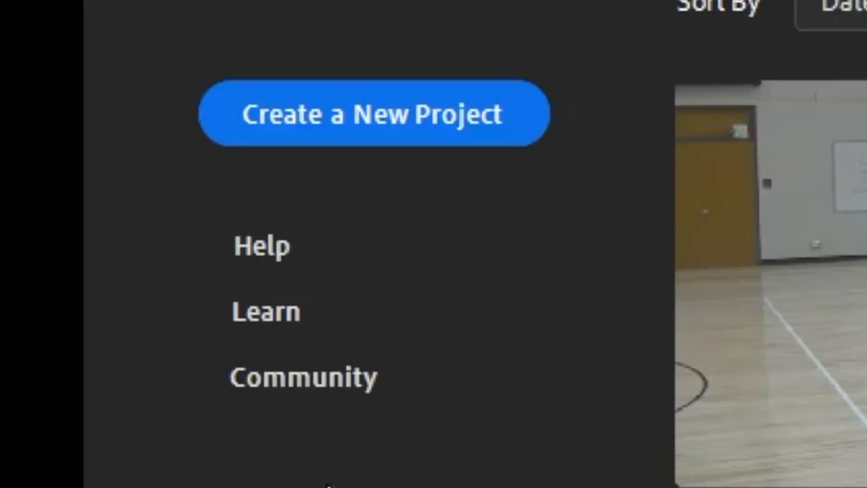
{"action": "left_click", "coordinate": [374, 113]}
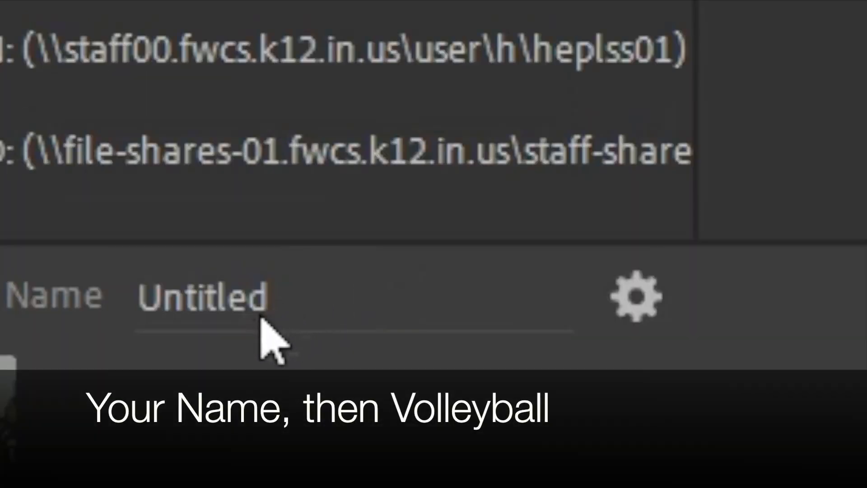
{"action": "type", "text": "Volleyball - Ste"}
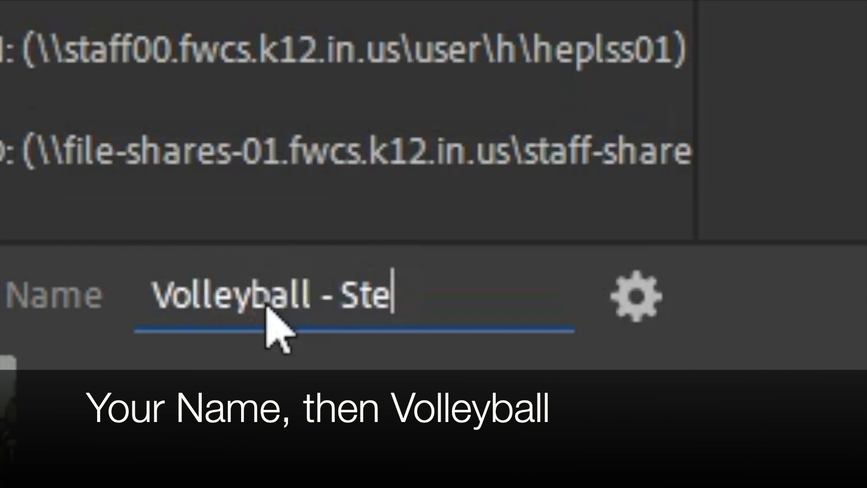
{"action": "type", "text": "ve Hepler"}
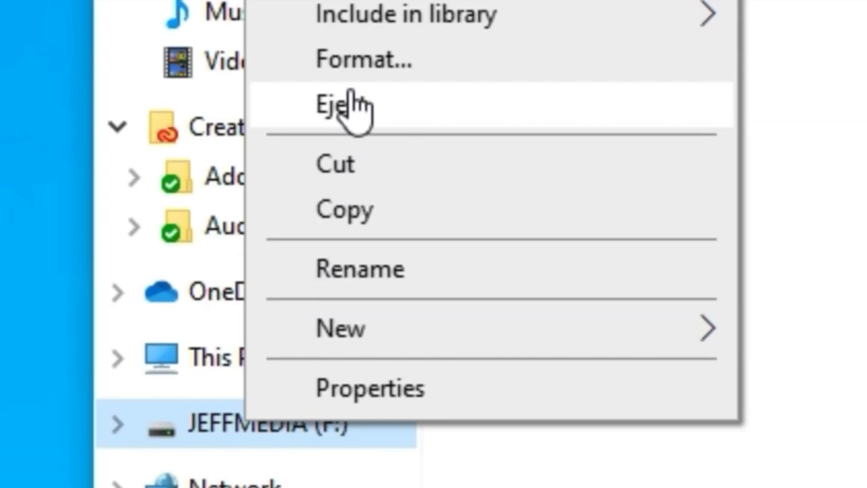
Eject the JEFFMEDIA drive and dismiss the safe-to-remove notification.
{"action": "left_click", "coordinate": [343, 105]}
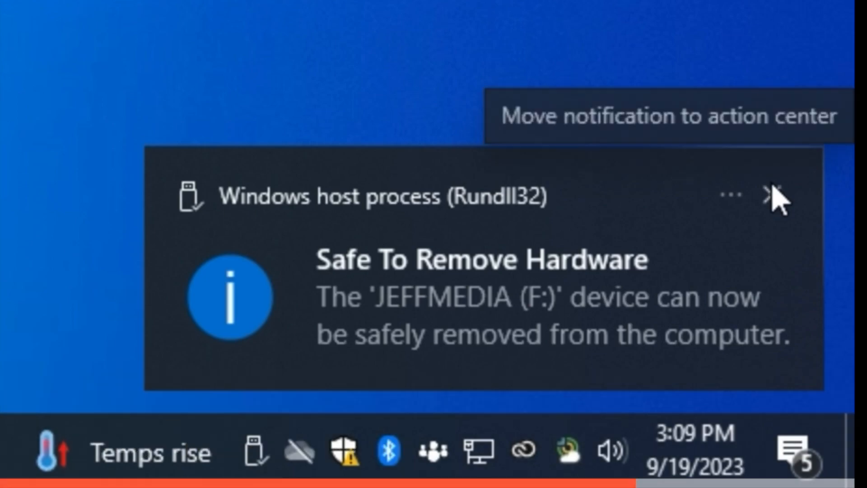
{"action": "left_click", "coordinate": [775, 195]}
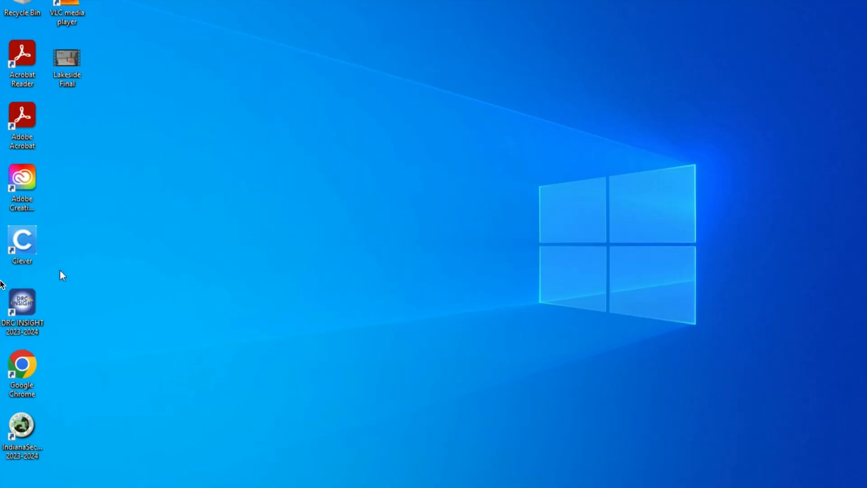
{"action": "mouse_move", "coordinate": [91, 326]}
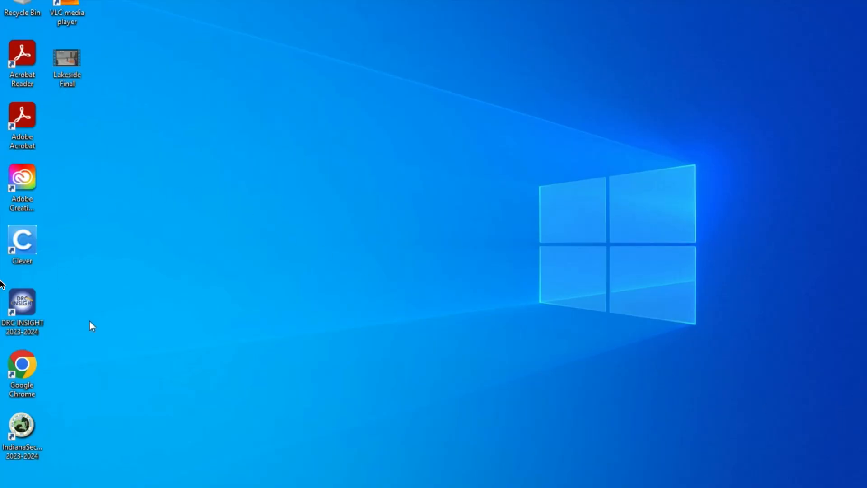